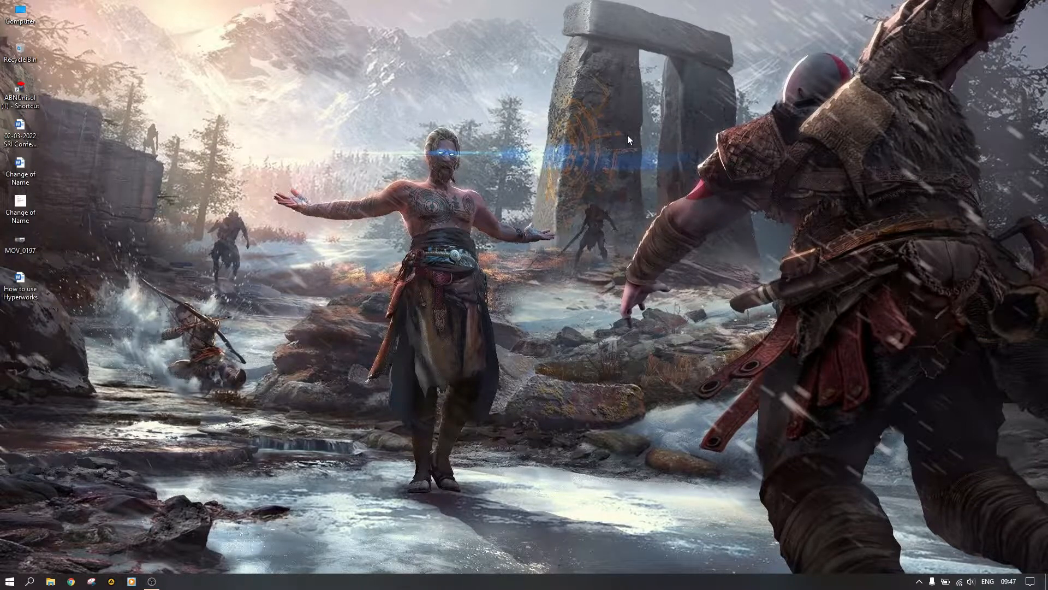
pyautogui.moveTo(384, 258)
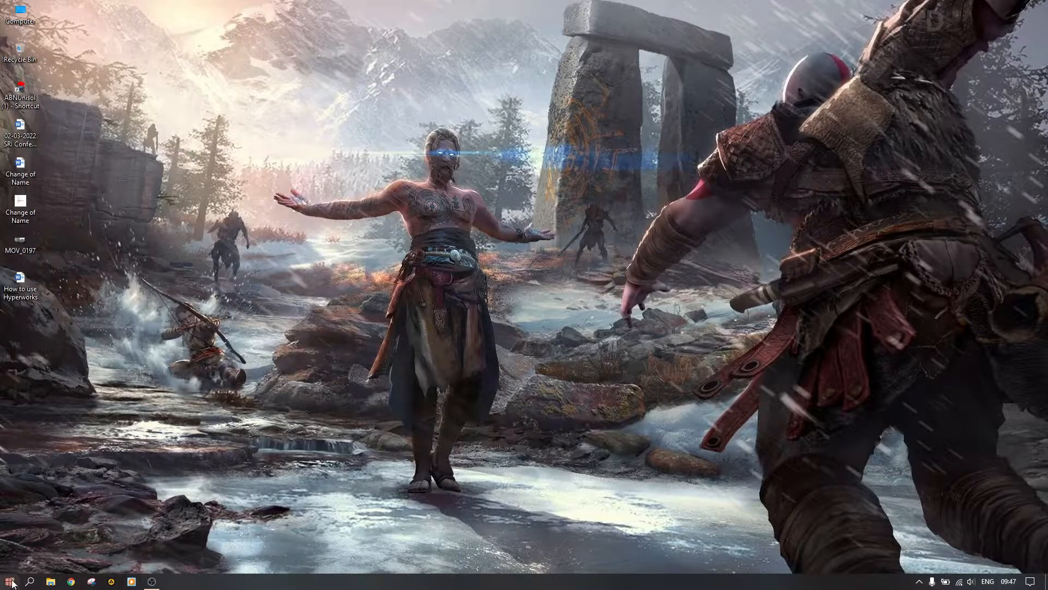
pyautogui.moveTo(434, 371)
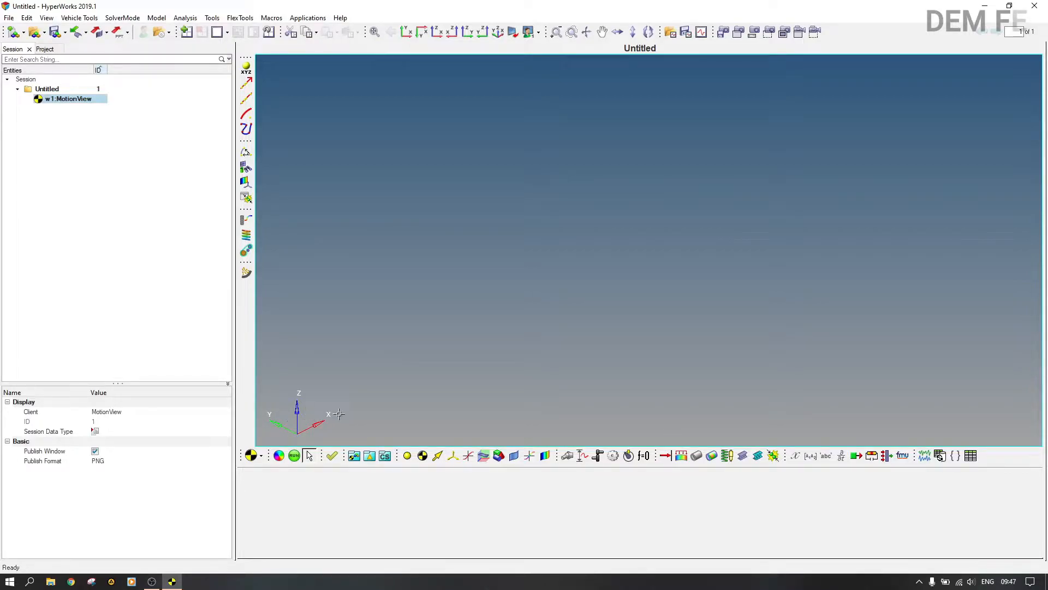
pyautogui.moveTo(291, 316)
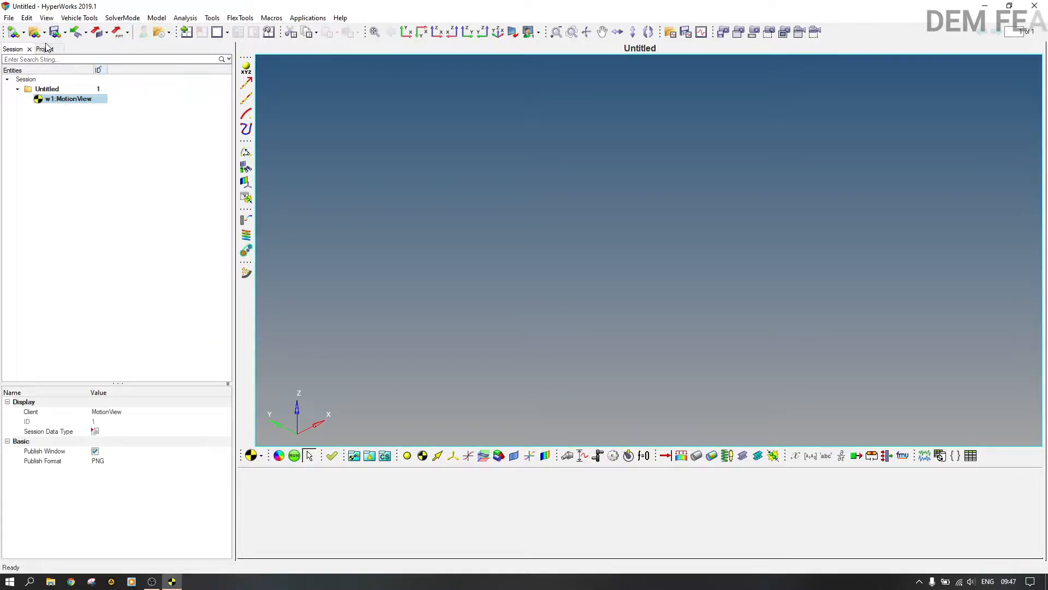
# Review the Units and Gravity forms (9810 along Z) and expand Bodies to list Ground Body.
pyautogui.click(44, 48)
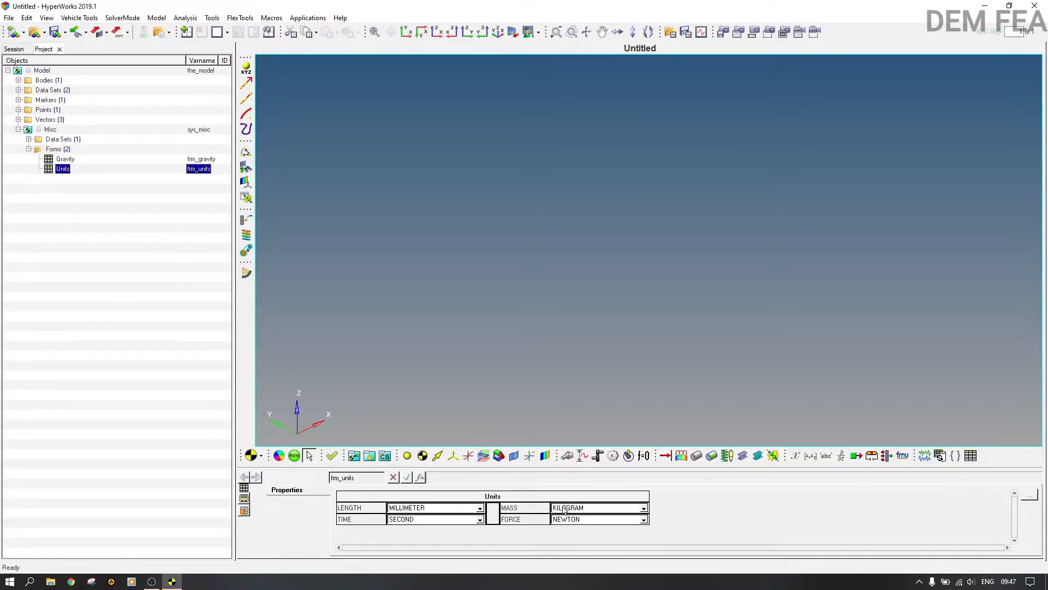
pyautogui.moveTo(591, 526)
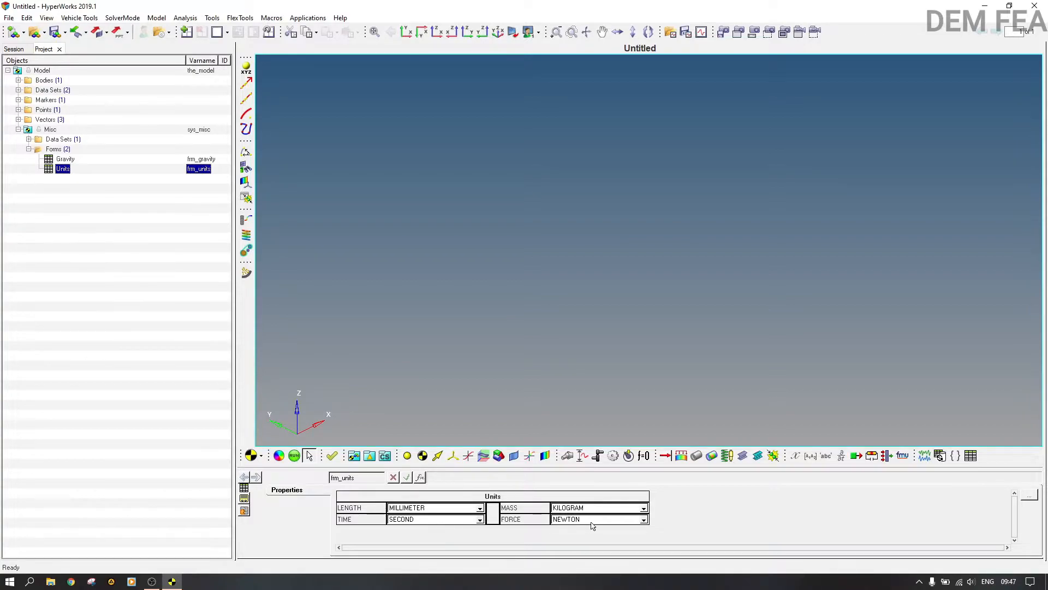
pyautogui.click(64, 158)
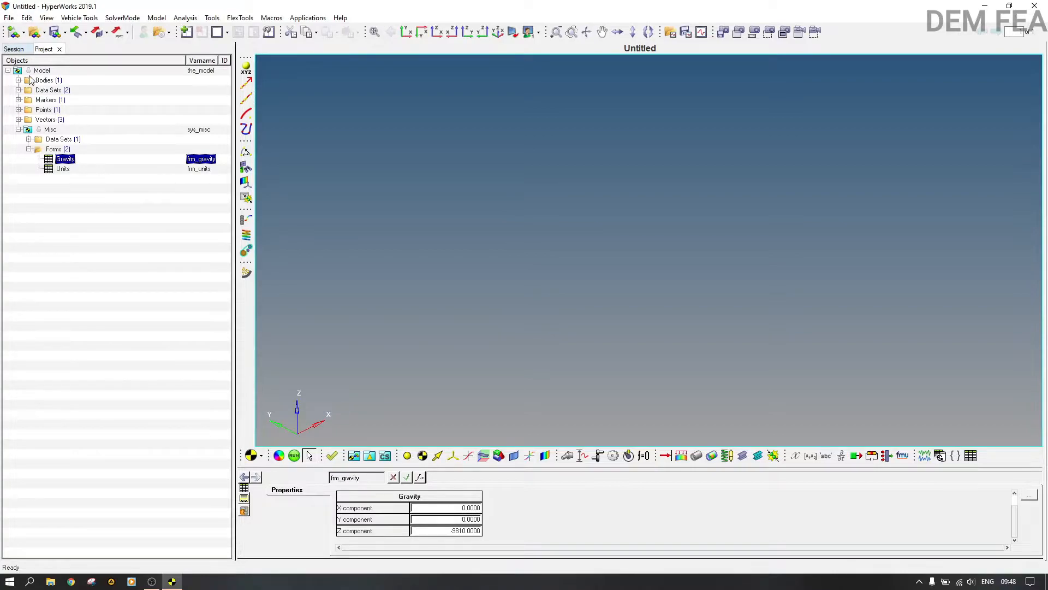
pyautogui.click(19, 80)
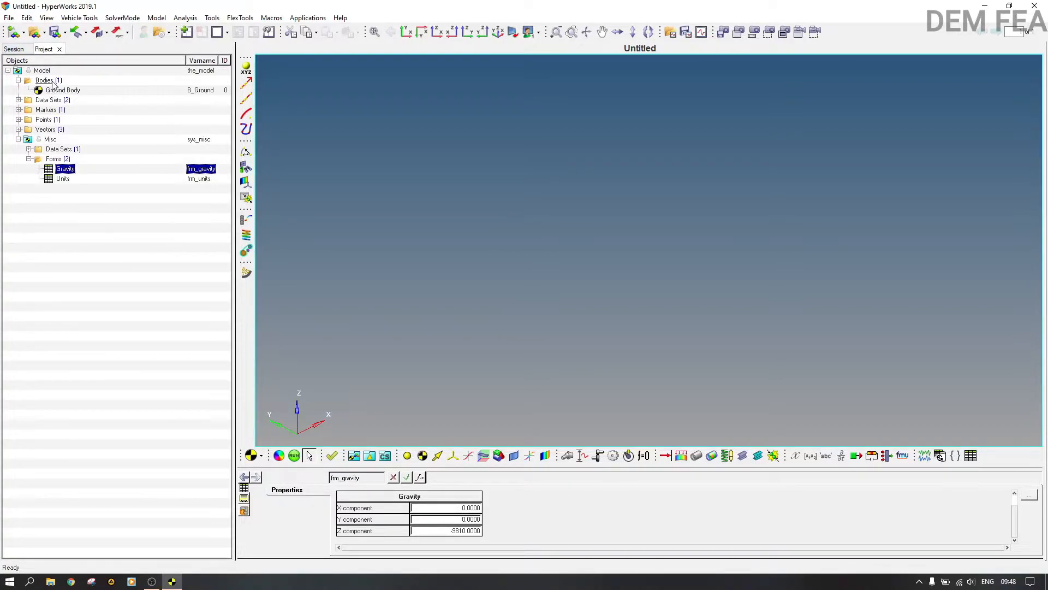
# Add a new Single Body labelled 'Free Body Part' via the Bodies folder's Add Body dialog.
pyautogui.rightClick(44, 80)
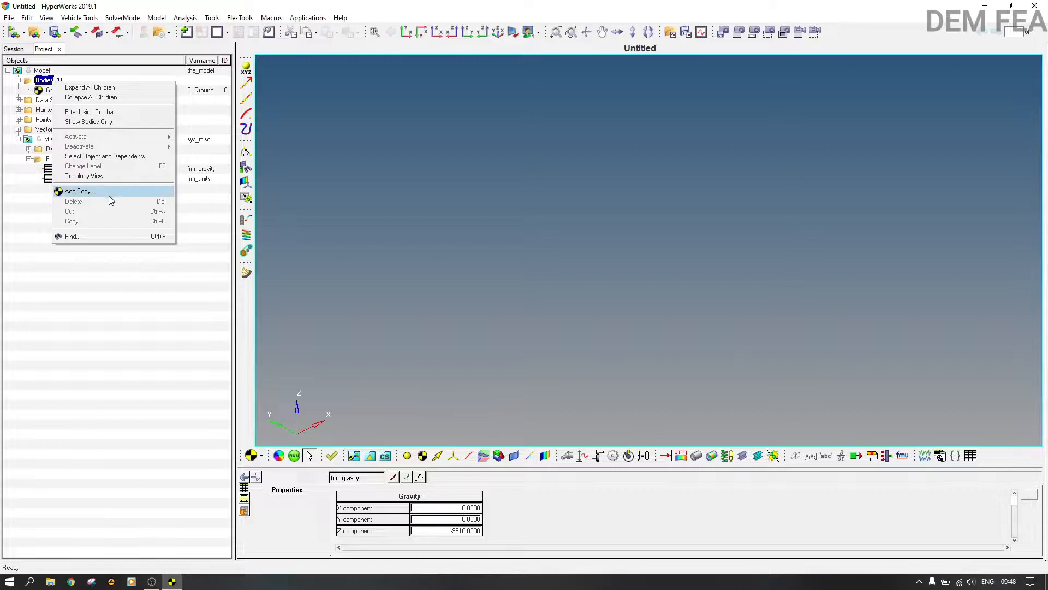
pyautogui.click(79, 190)
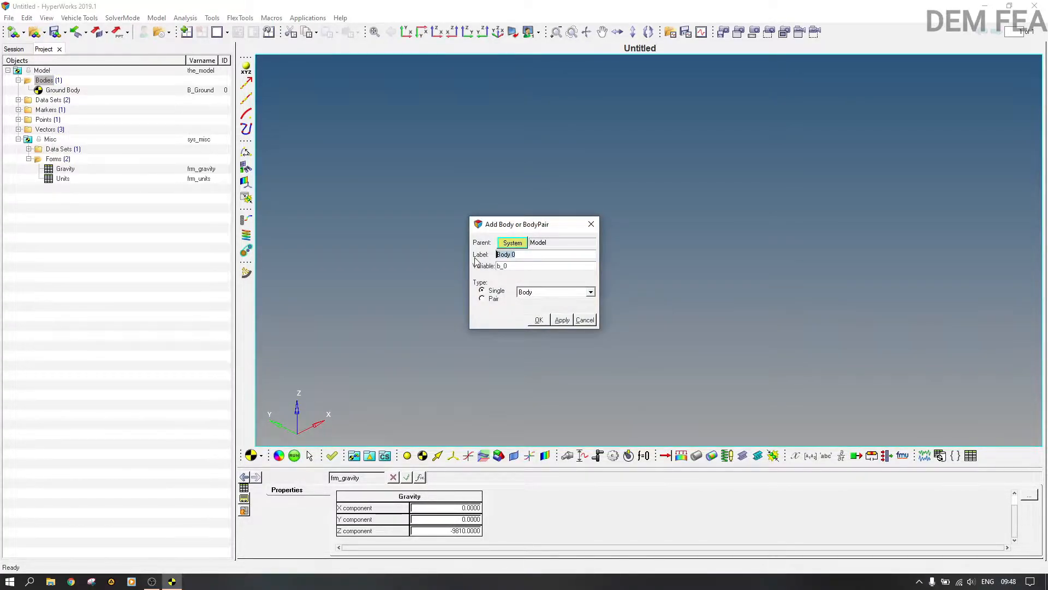
pyautogui.write('F')
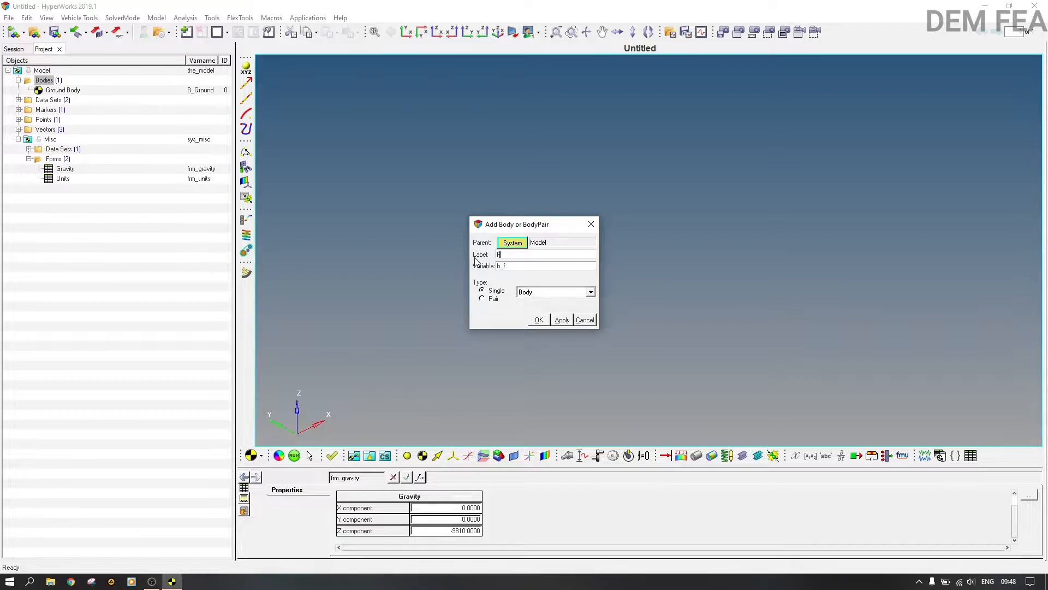
pyautogui.write('Free Body_Pa')
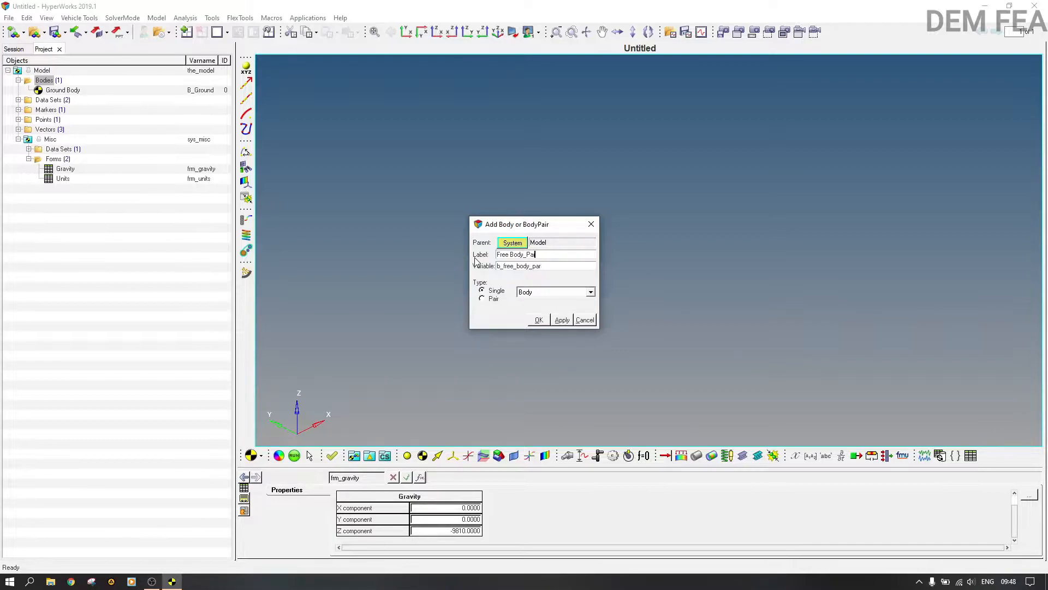
pyautogui.write('rt')
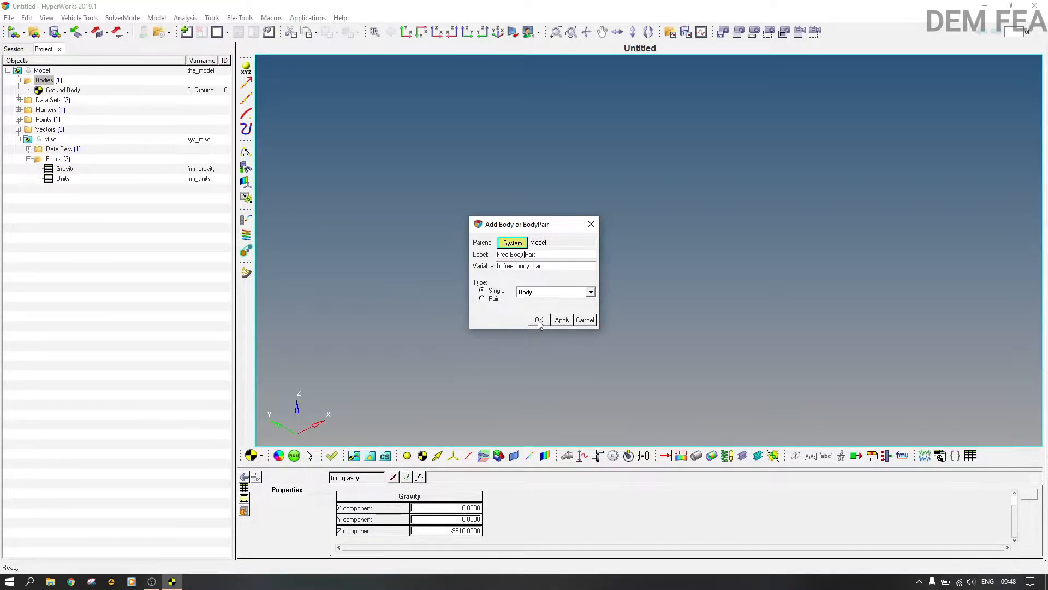
pyautogui.click(538, 320)
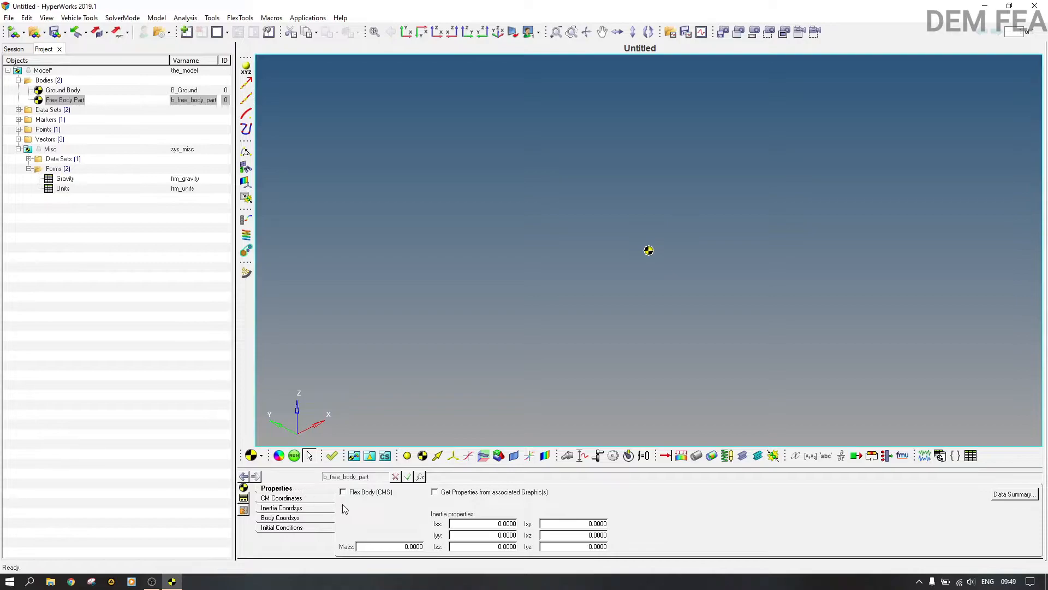
# Enter mass 1 and inertias Ixx, Iyy, Izz of 1111 in the body's Properties.
pyautogui.write('1')
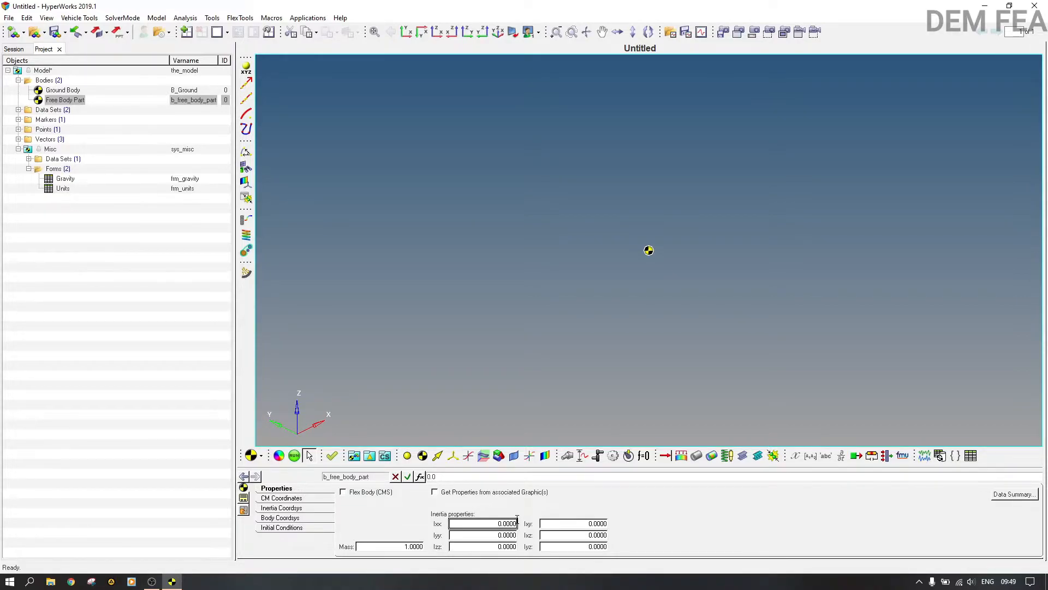
pyautogui.write('1111')
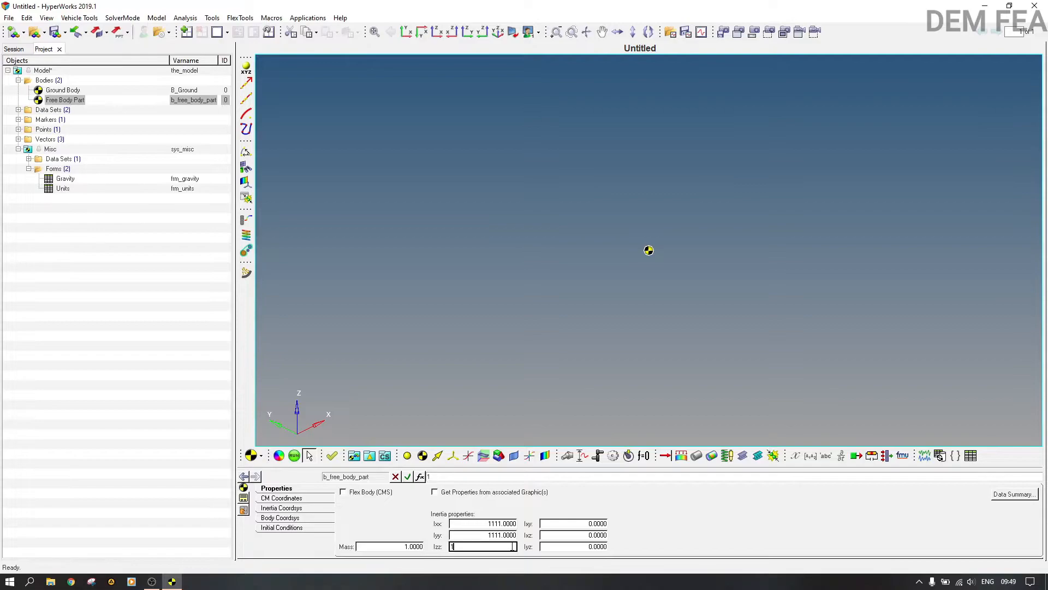
pyautogui.write('111.0000')
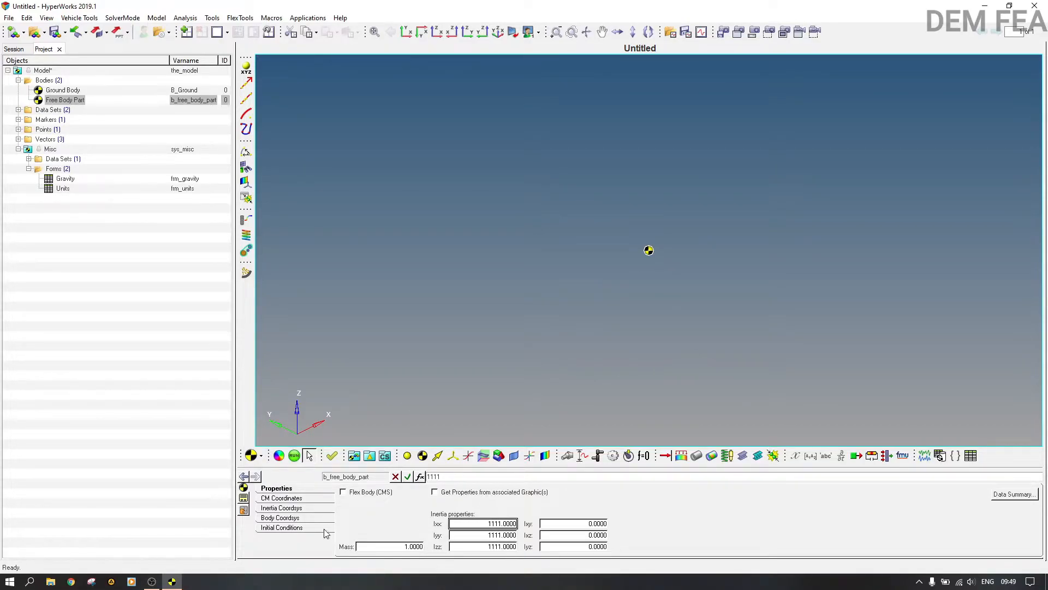
pyautogui.click(285, 497)
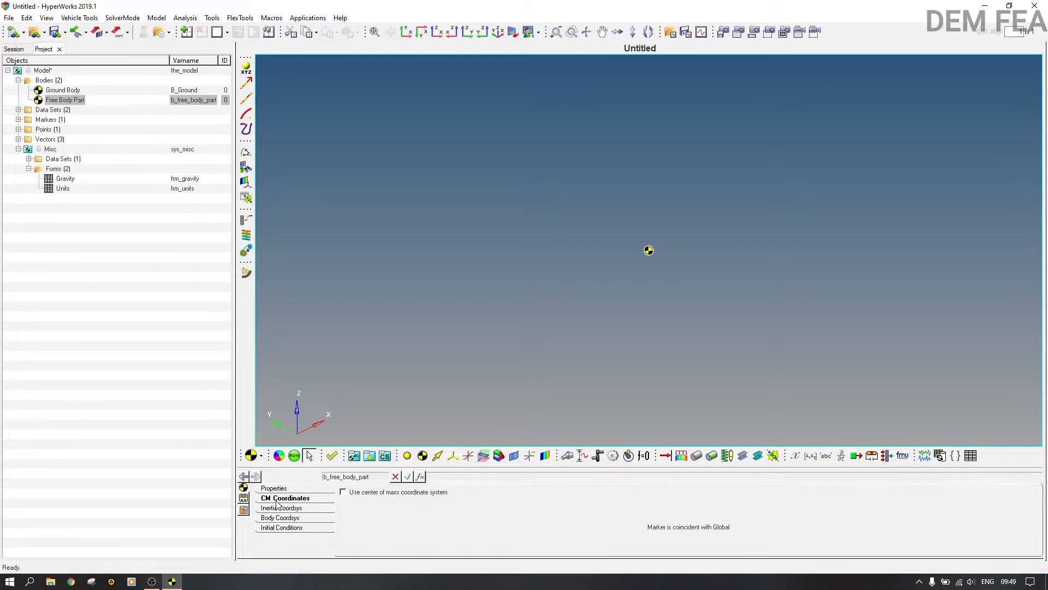
# Enable the center of mass coordinate system with its origin at Global Origin.
pyautogui.click(342, 491)
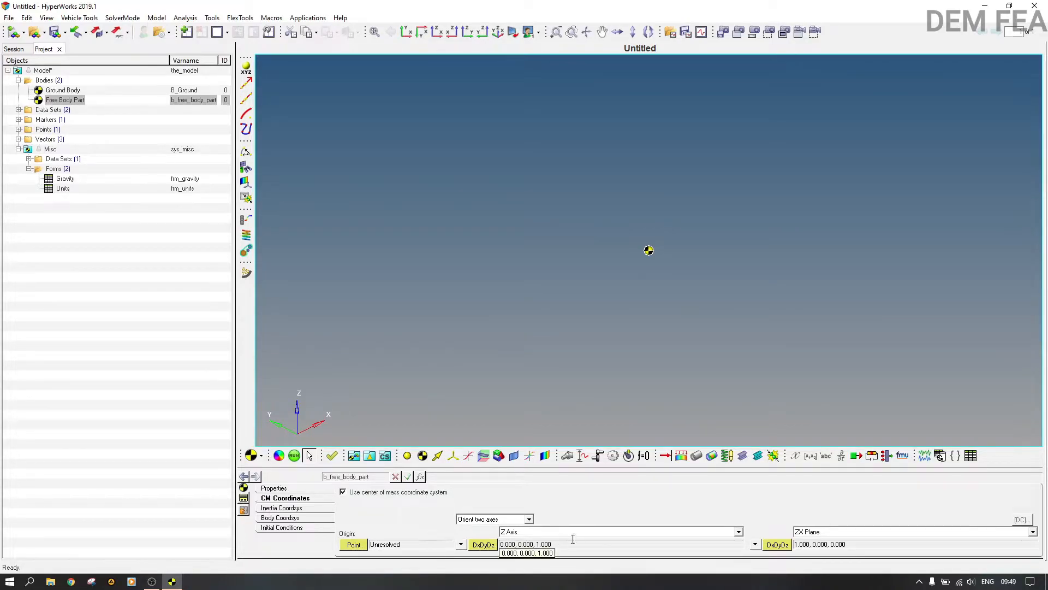
pyautogui.click(352, 544)
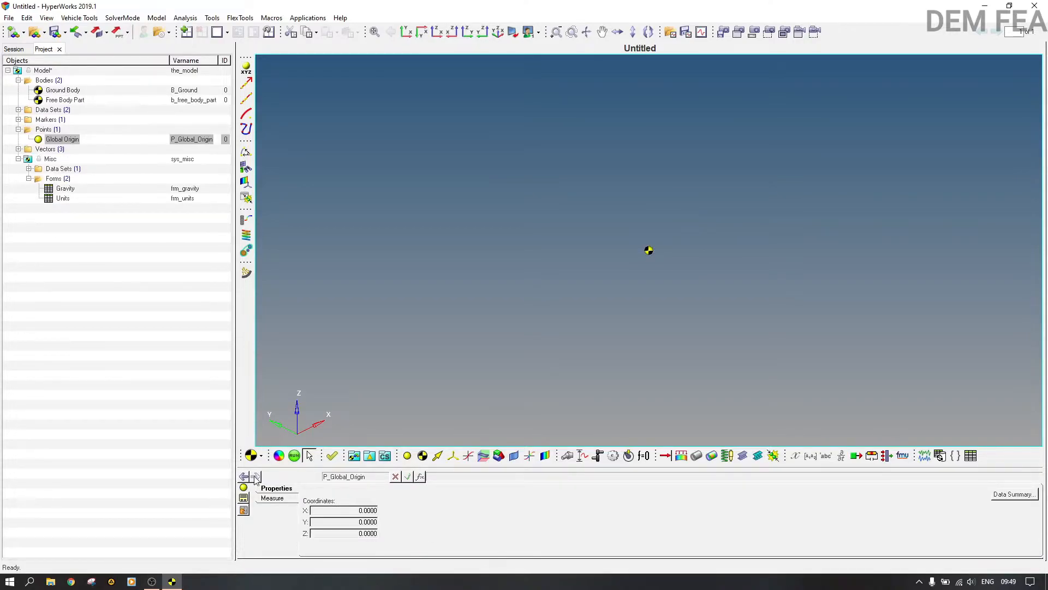
pyautogui.click(65, 99)
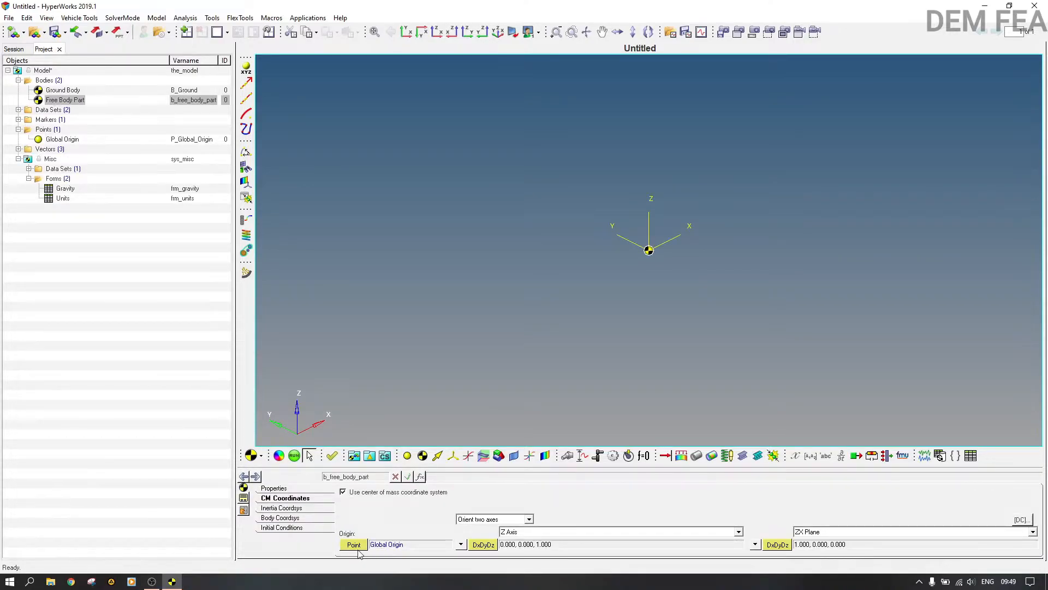
pyautogui.click(353, 544)
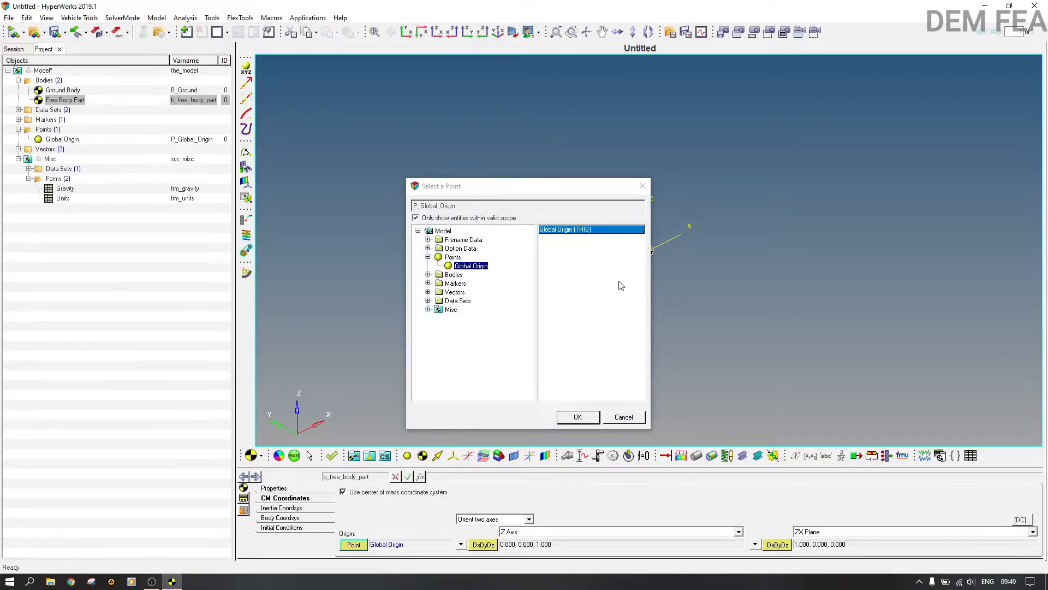
pyautogui.moveTo(535, 240)
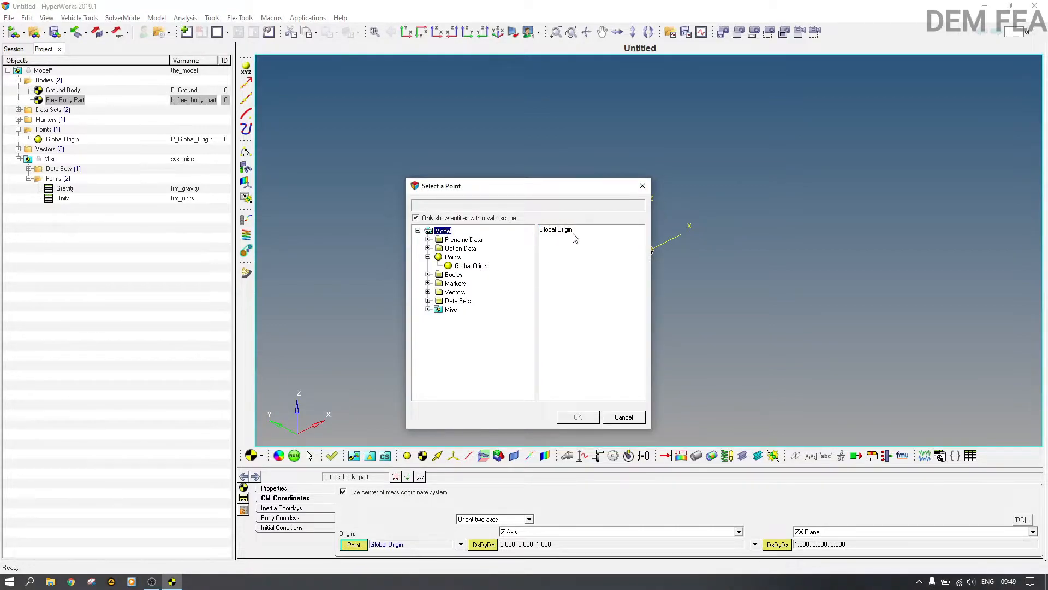
pyautogui.click(577, 416)
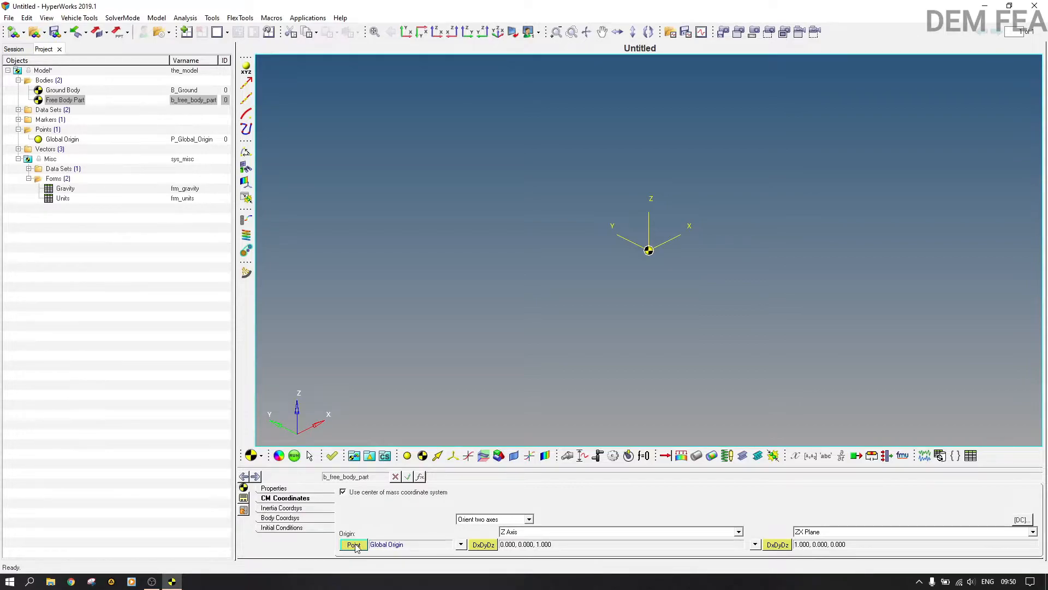
pyautogui.moveTo(370, 547)
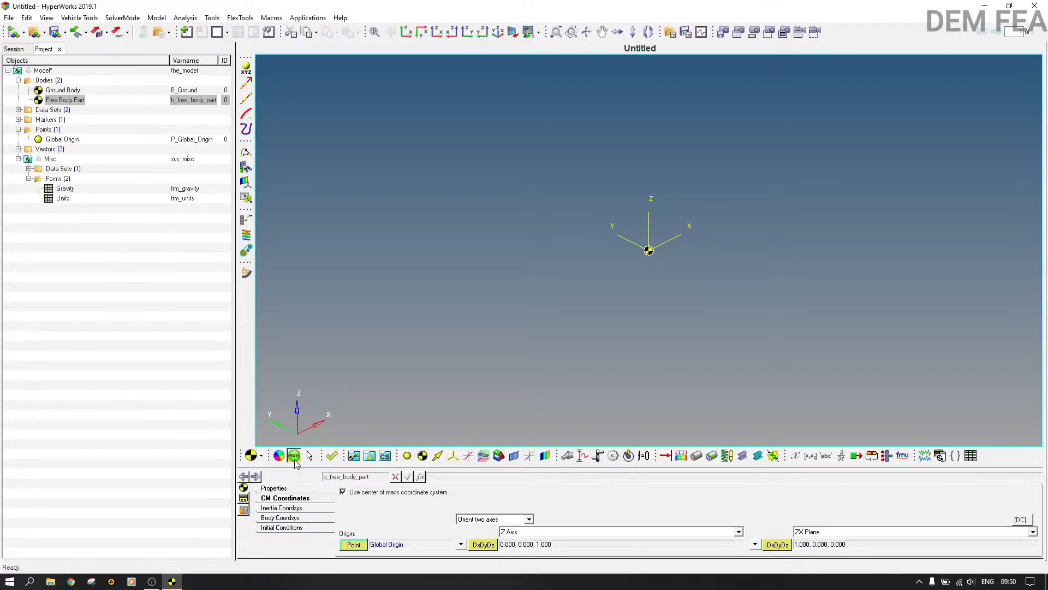
# Start Save As Model and create a new 'Free Body Part' folder under MBD.
pyautogui.click(294, 455)
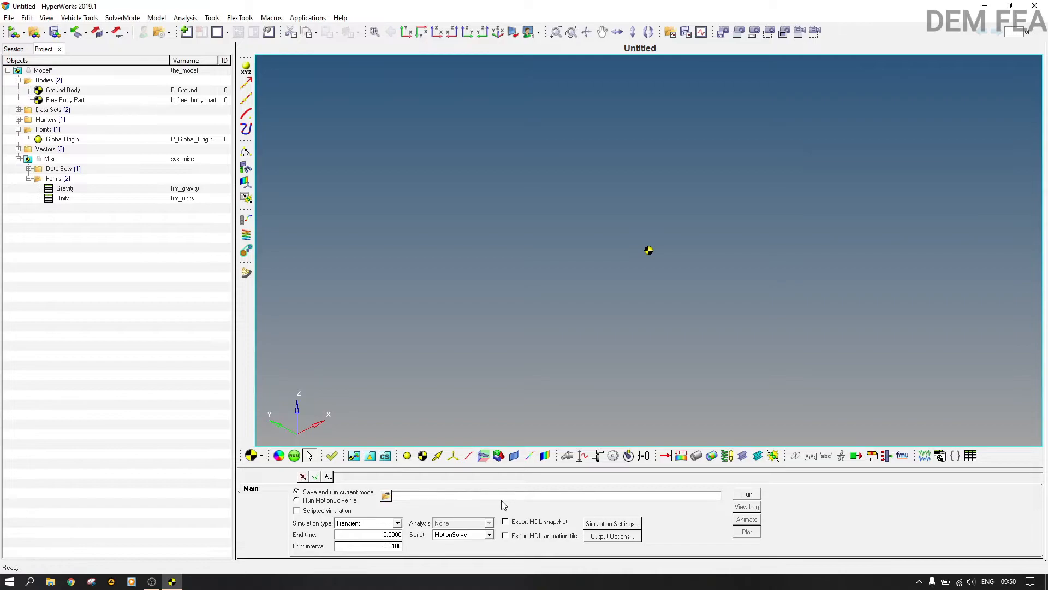
pyautogui.click(9, 17)
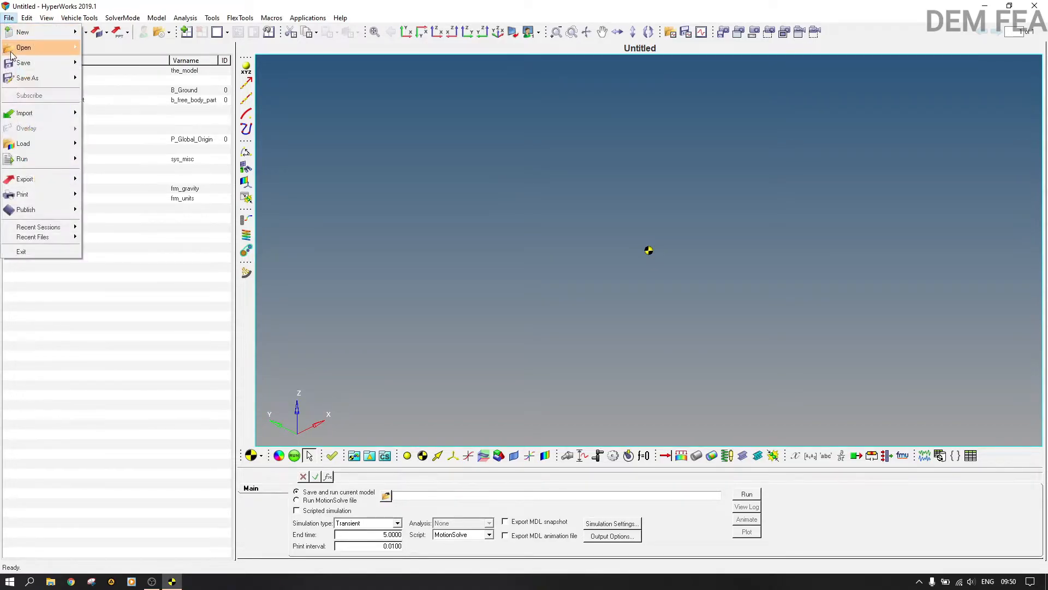
pyautogui.moveTo(24, 62)
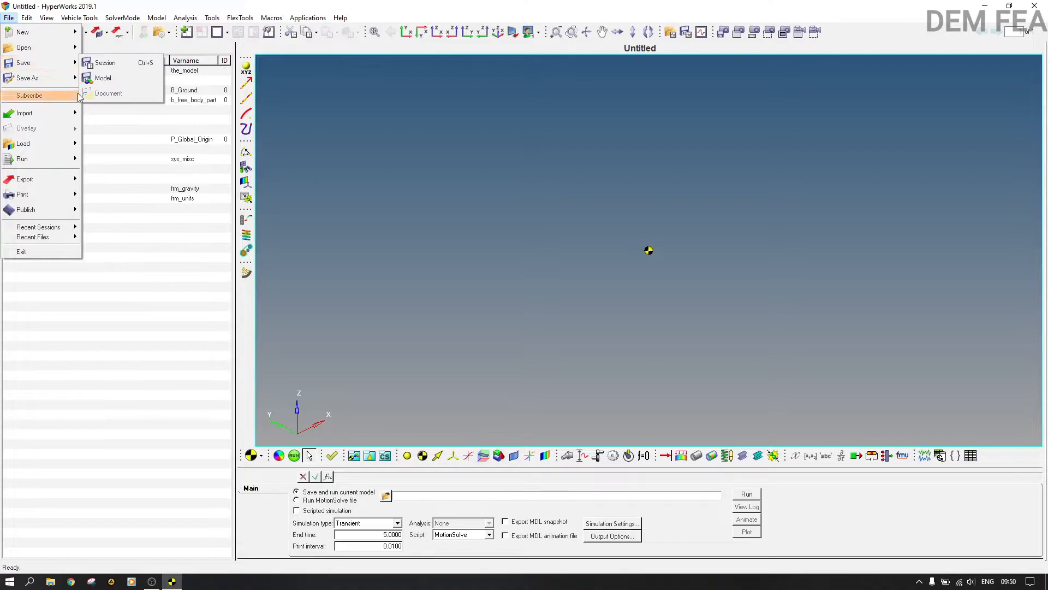
pyautogui.click(103, 78)
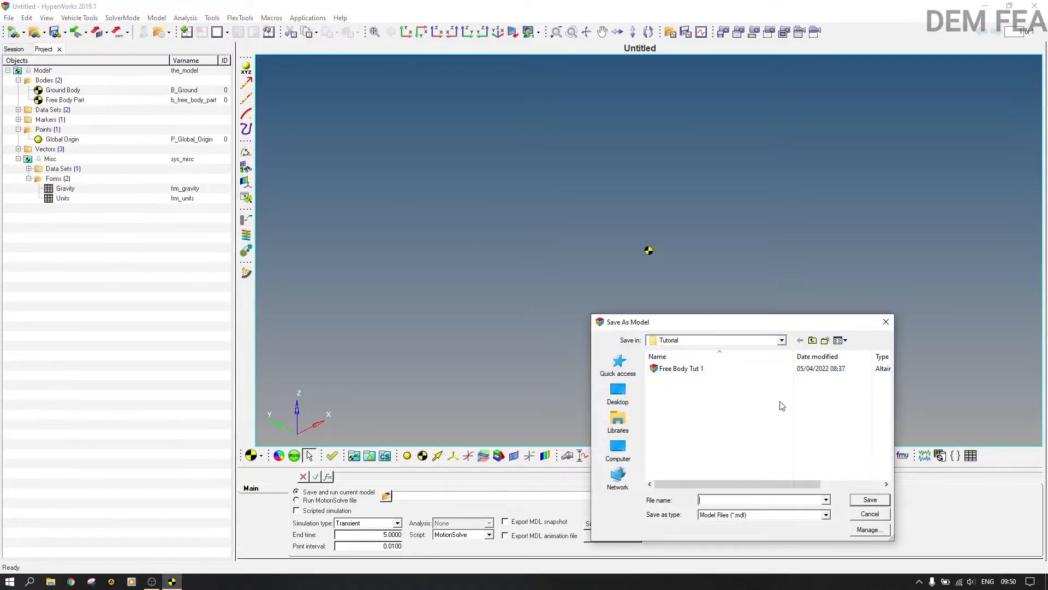
pyautogui.click(800, 340)
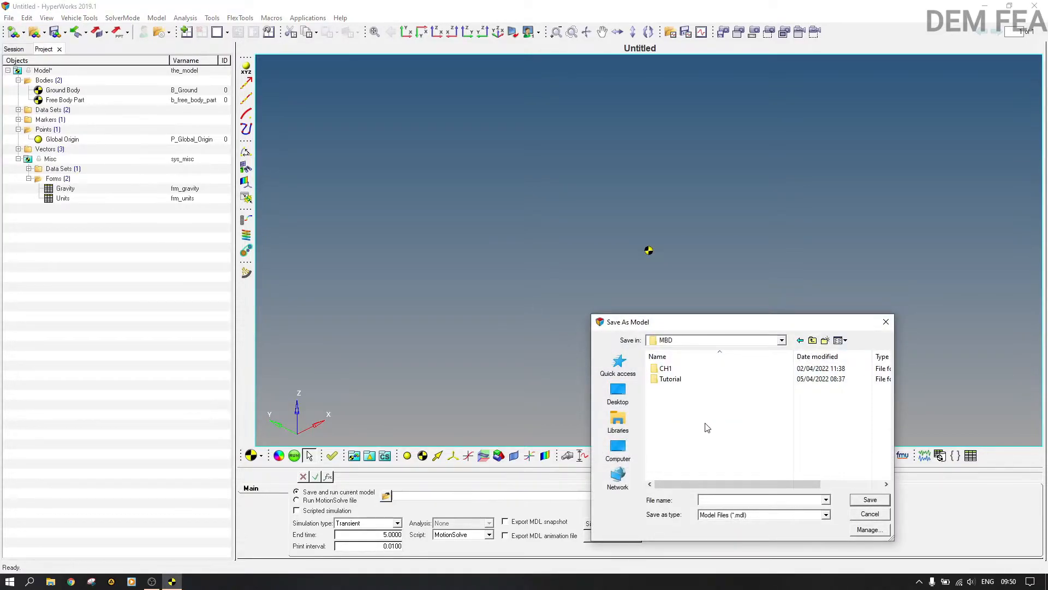
pyautogui.click(824, 341)
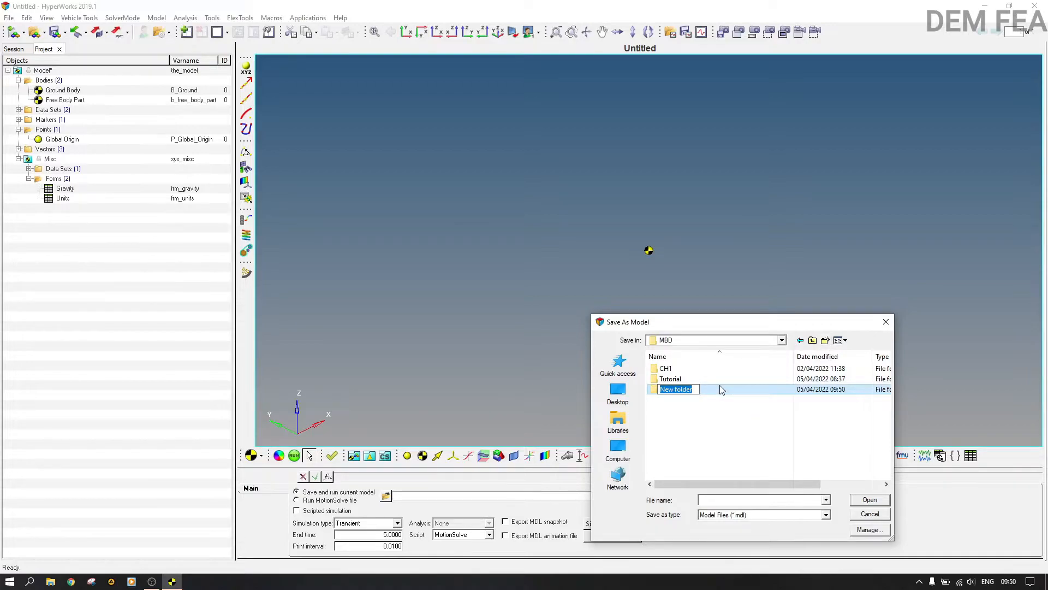
pyautogui.write('Free')
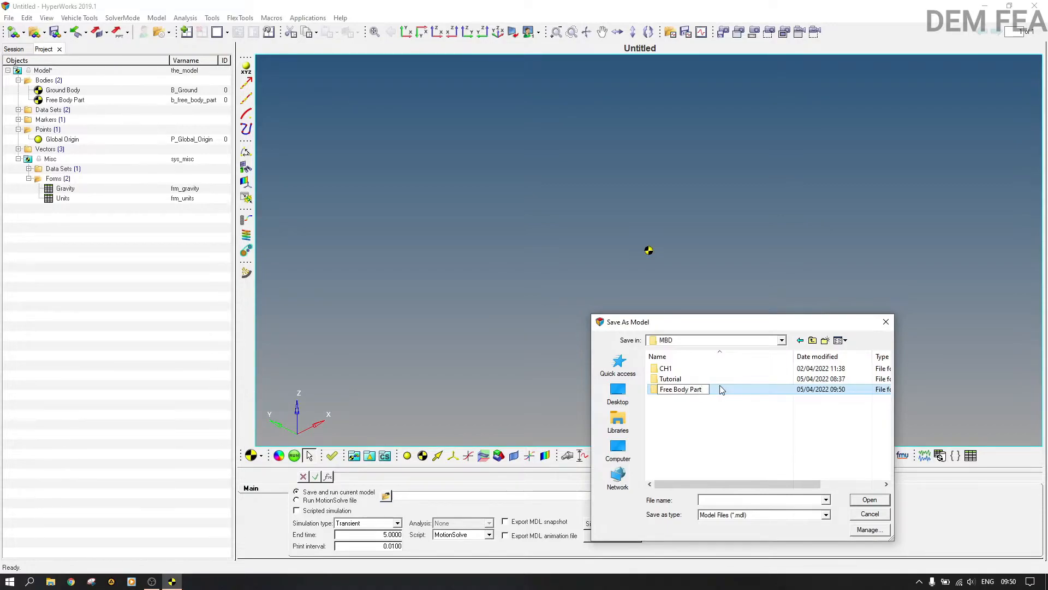
pyautogui.doubleClick(682, 389)
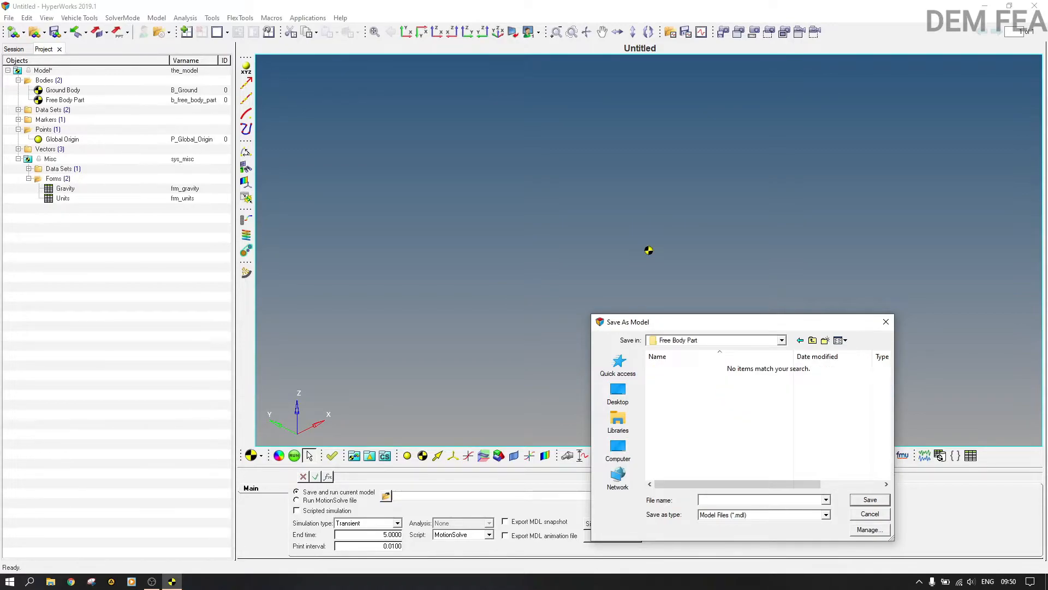
# Save the model as Free Body Part.mdl inside the new folder.
pyautogui.write('Free zB')
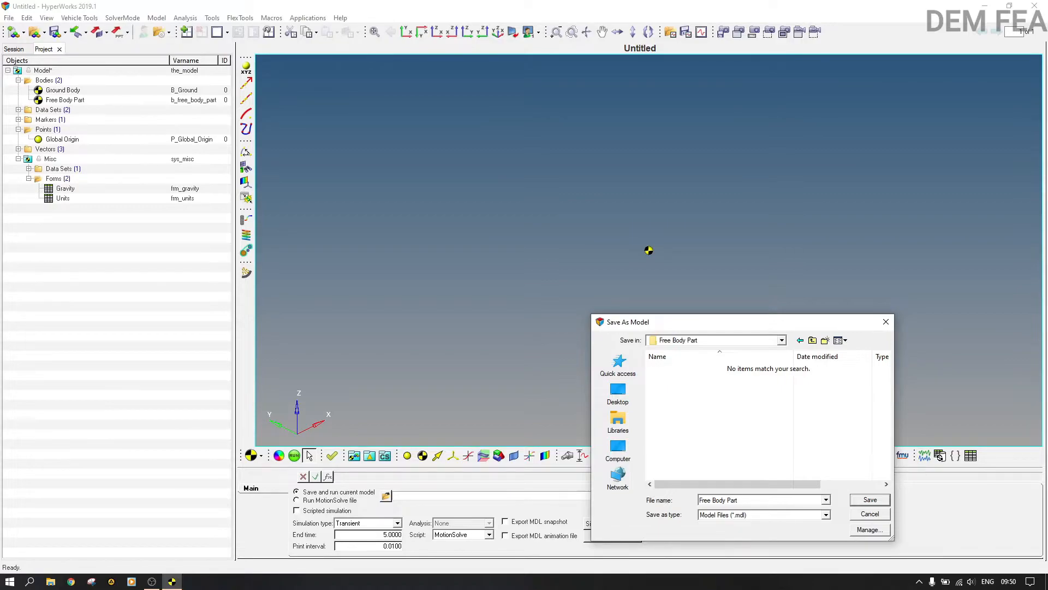
pyautogui.click(869, 498)
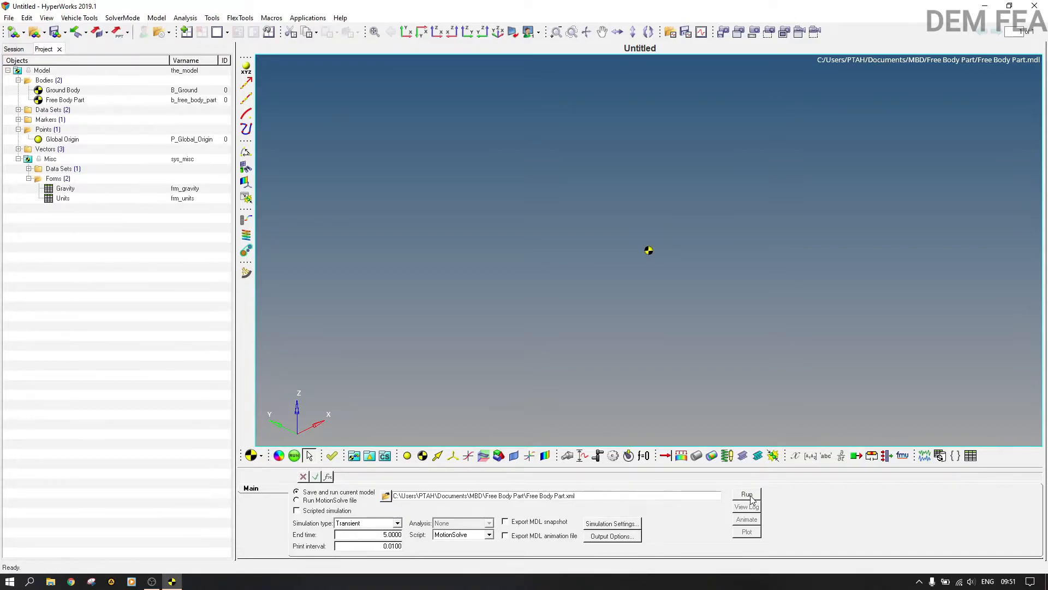
# Run the MotionSolve transient analysis and close the solver output and message log.
pyautogui.click(745, 493)
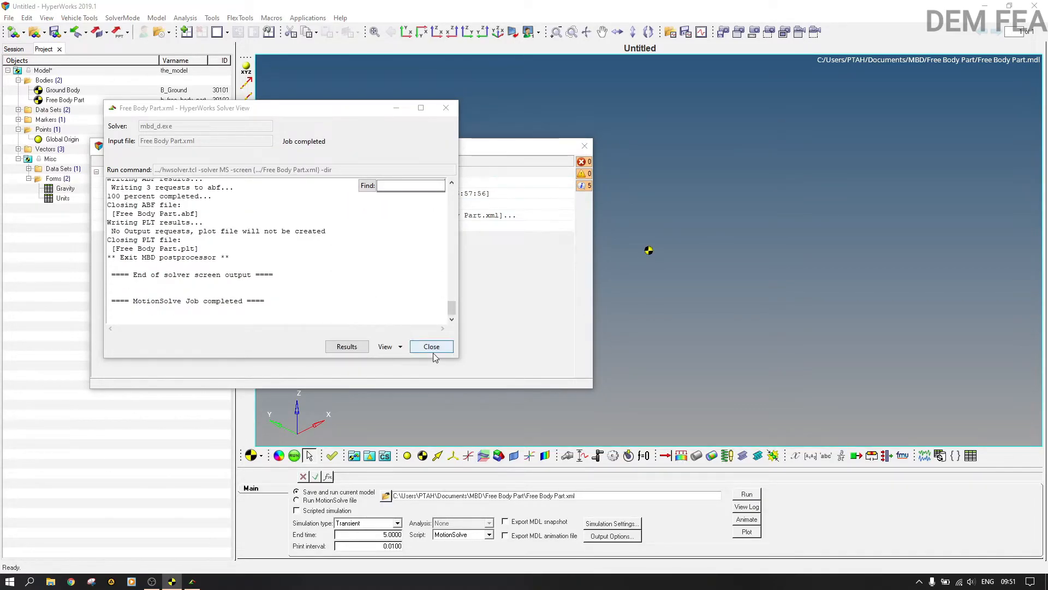
pyautogui.click(431, 346)
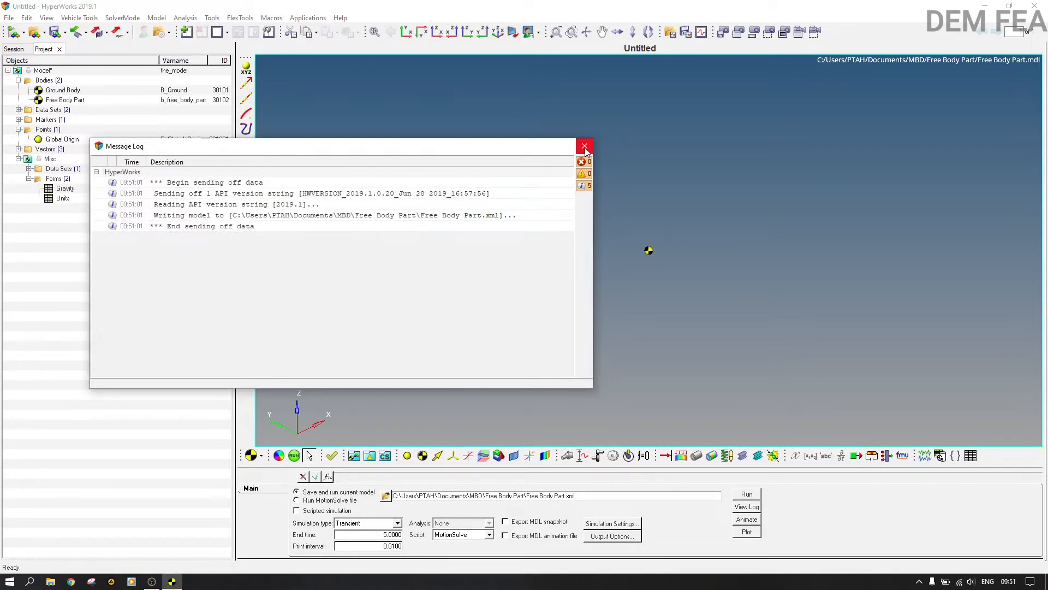
pyautogui.click(583, 146)
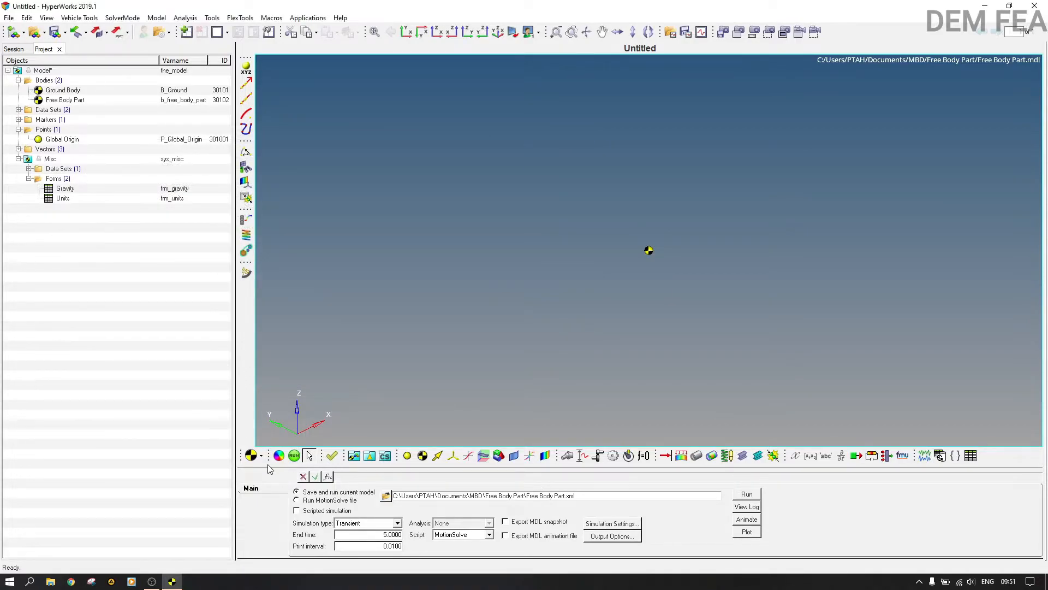
pyautogui.moveTo(250, 455)
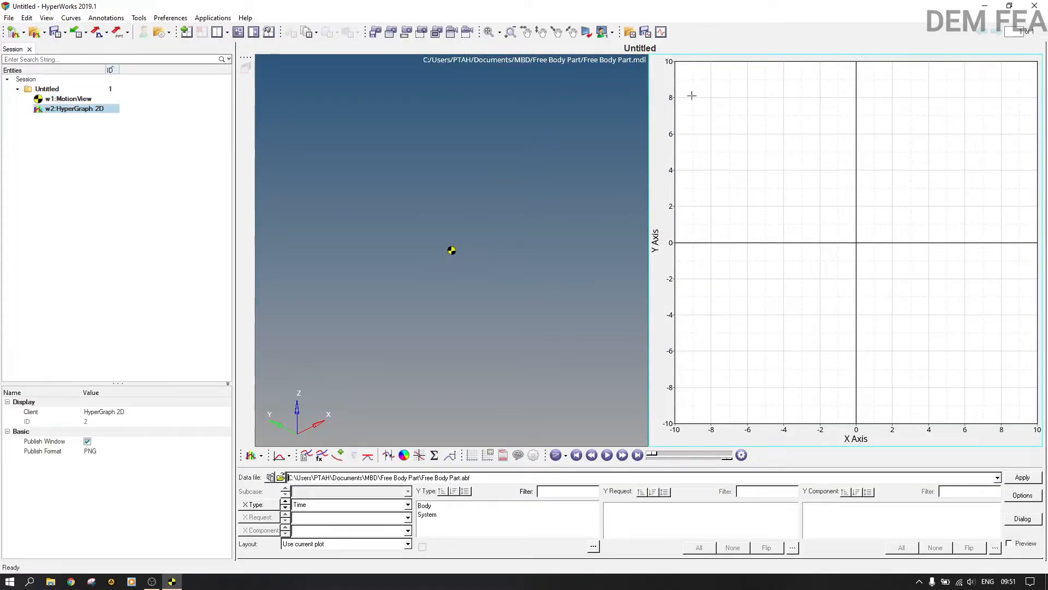
# Keep the active window as HyperGraph 2D and set Y Type to Body for Free Body Part.
pyautogui.click(251, 455)
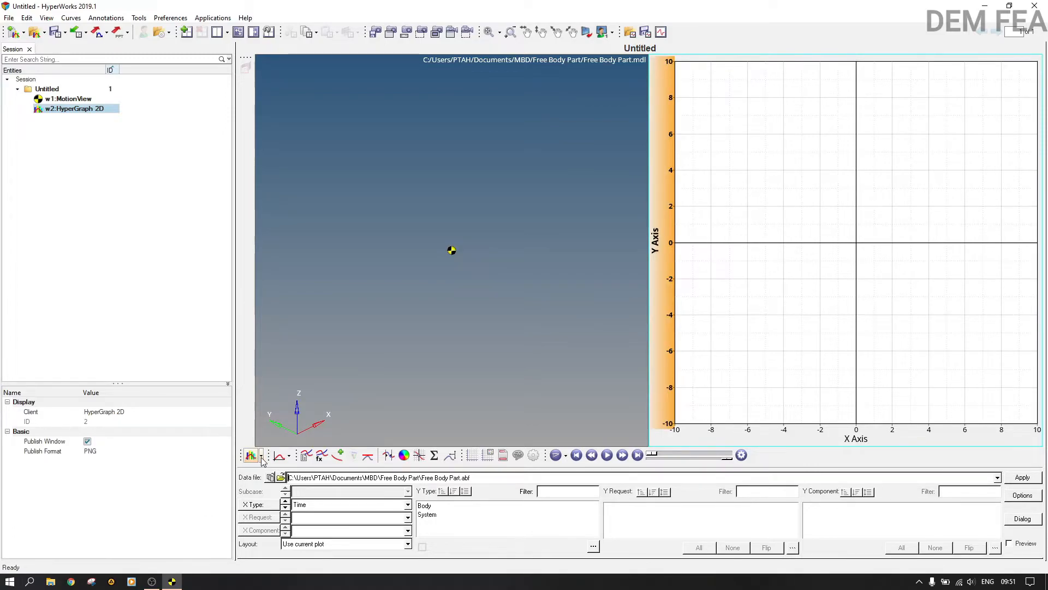
pyautogui.click(251, 455)
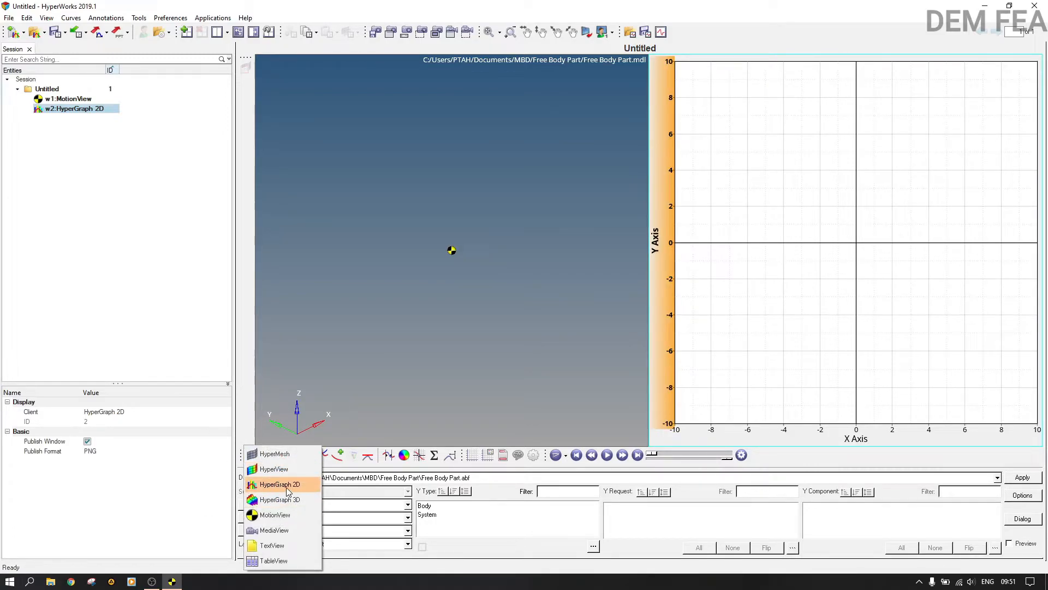
pyautogui.click(279, 484)
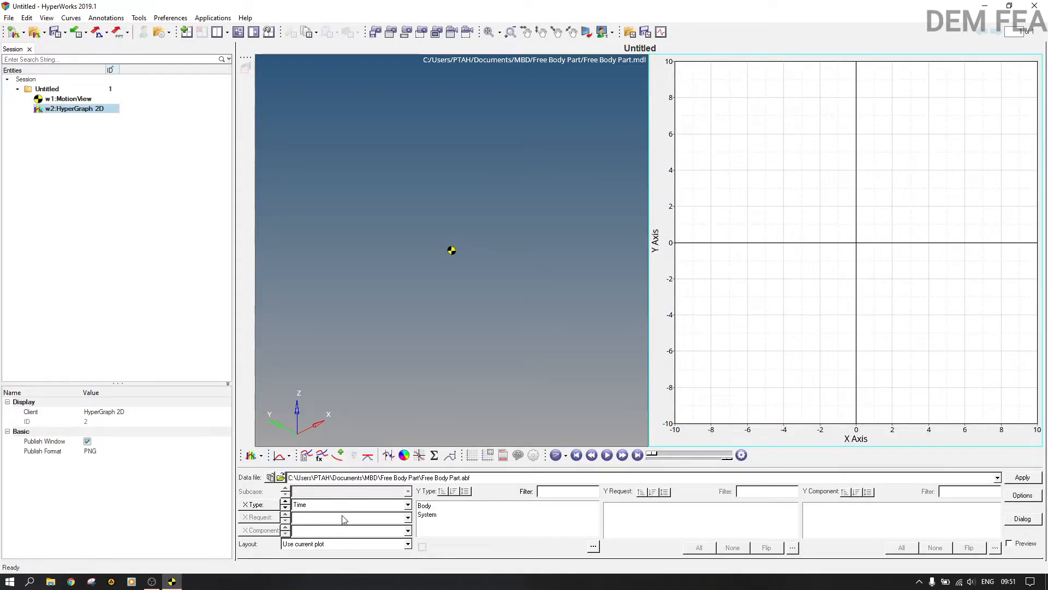
pyautogui.click(425, 504)
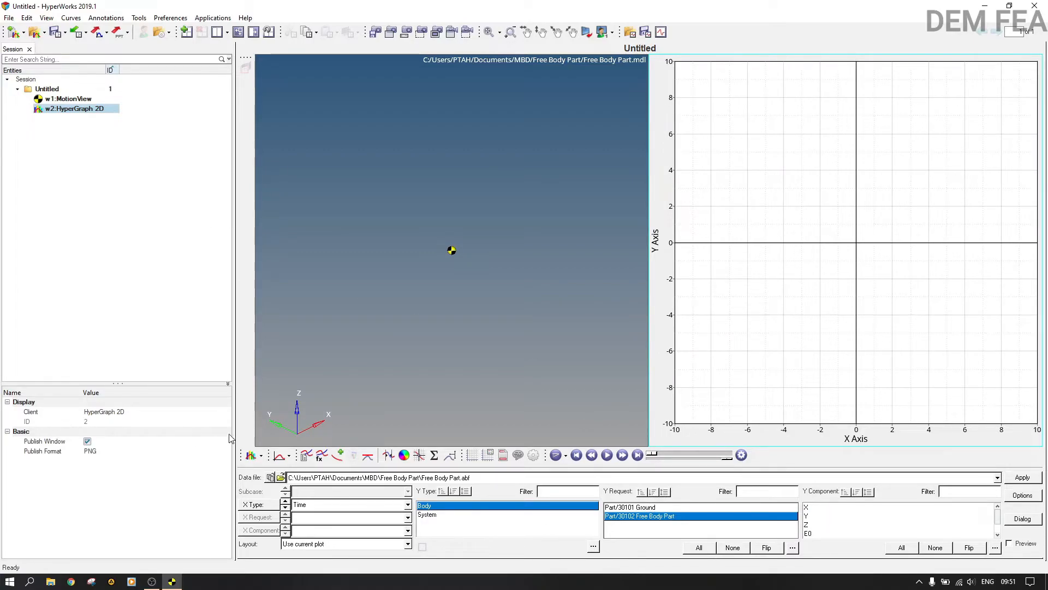
pyautogui.moveTo(889, 555)
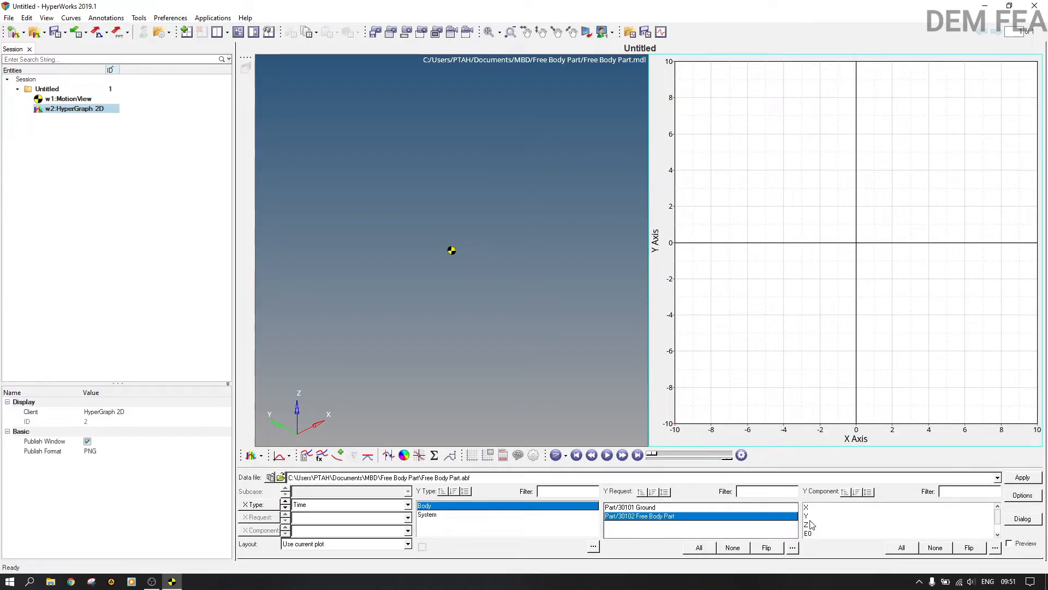
# Plot the Y displacement curve, then select the Z component for plotting.
pyautogui.click(807, 515)
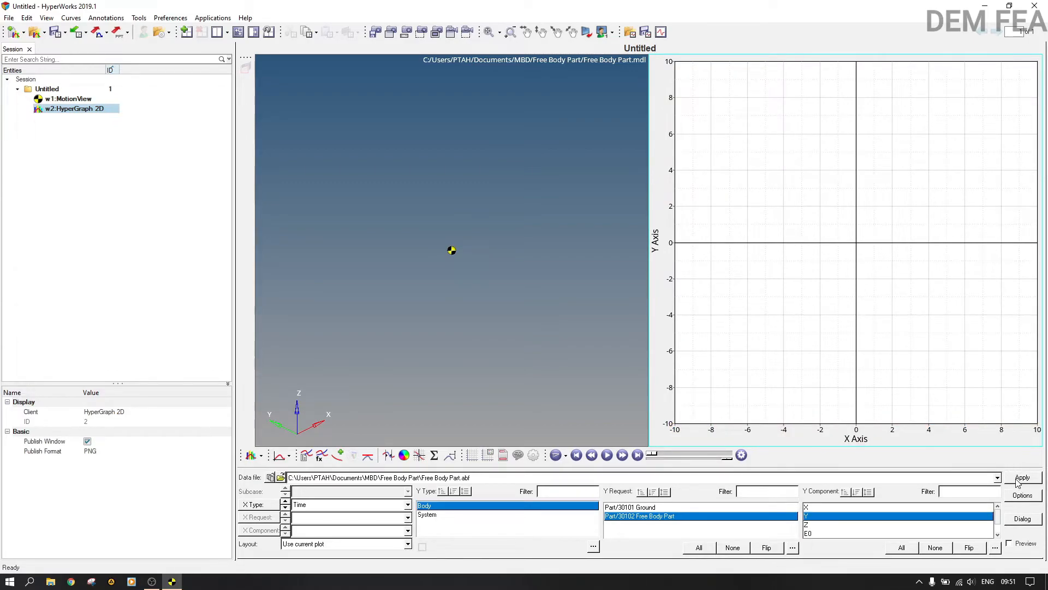
pyautogui.click(1022, 478)
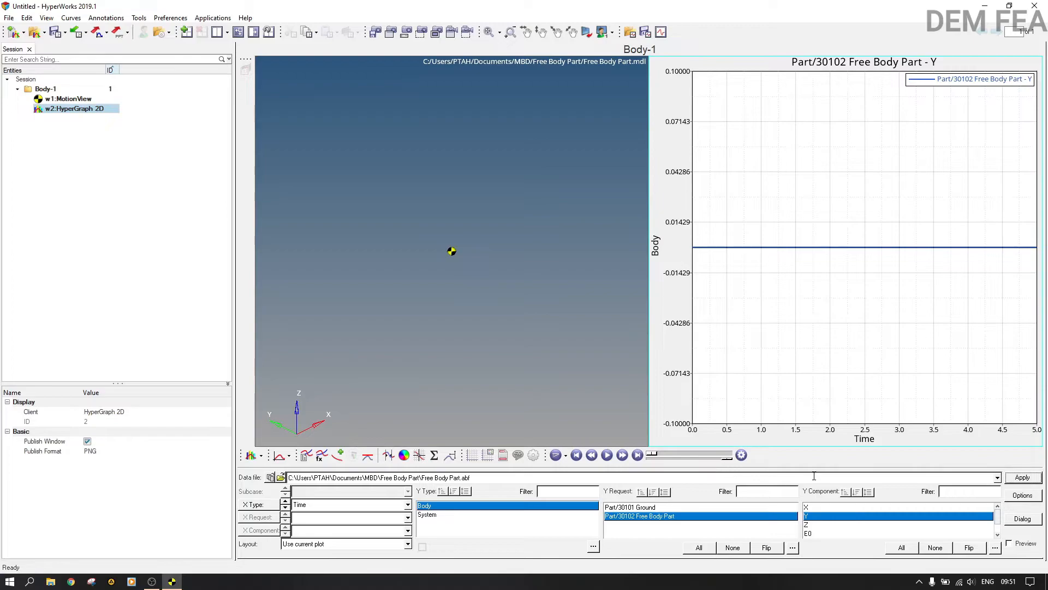
pyautogui.click(809, 523)
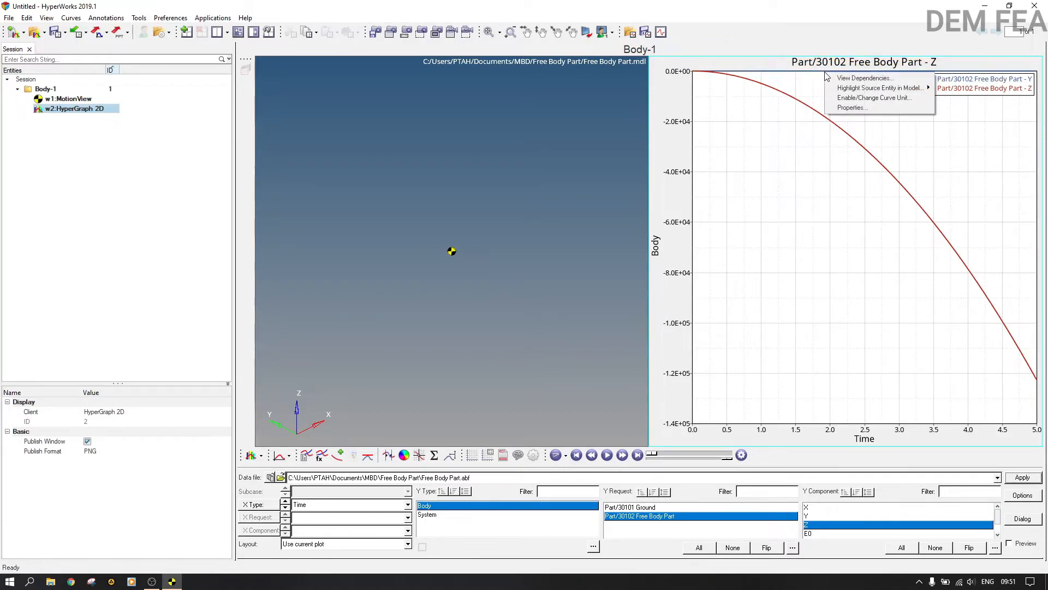
pyautogui.moveTo(878, 87)
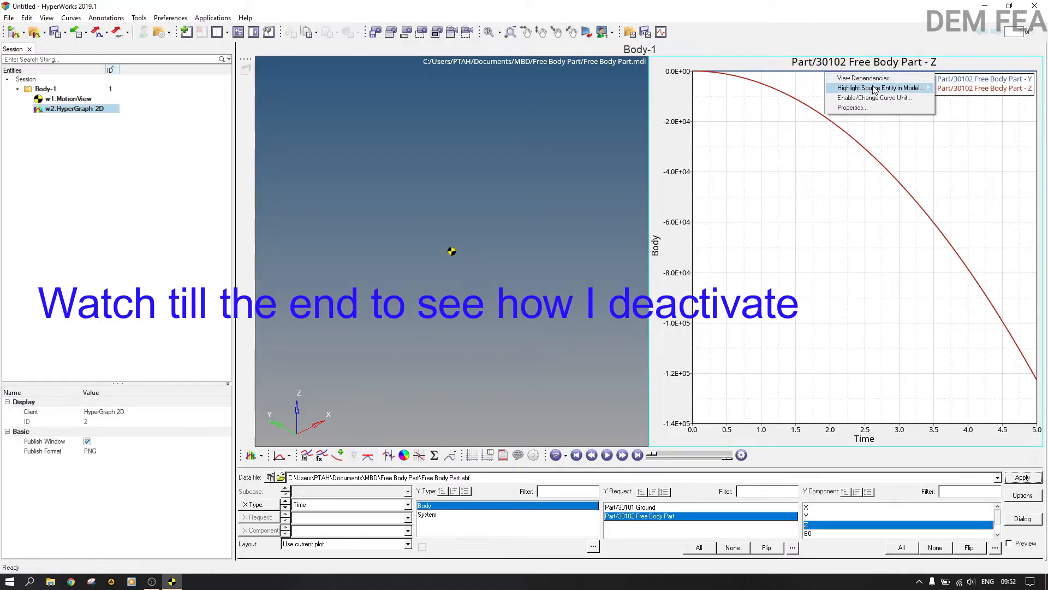
pyautogui.moveTo(879, 87)
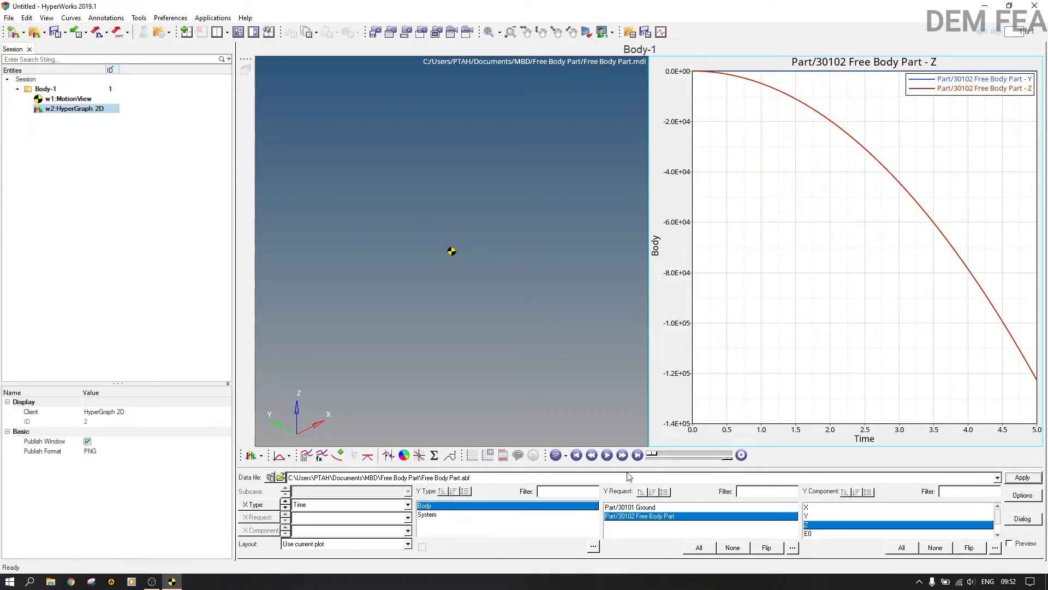
# Bring up the Define Curves panel listing the Y and Z curves.
pyautogui.click(606, 455)
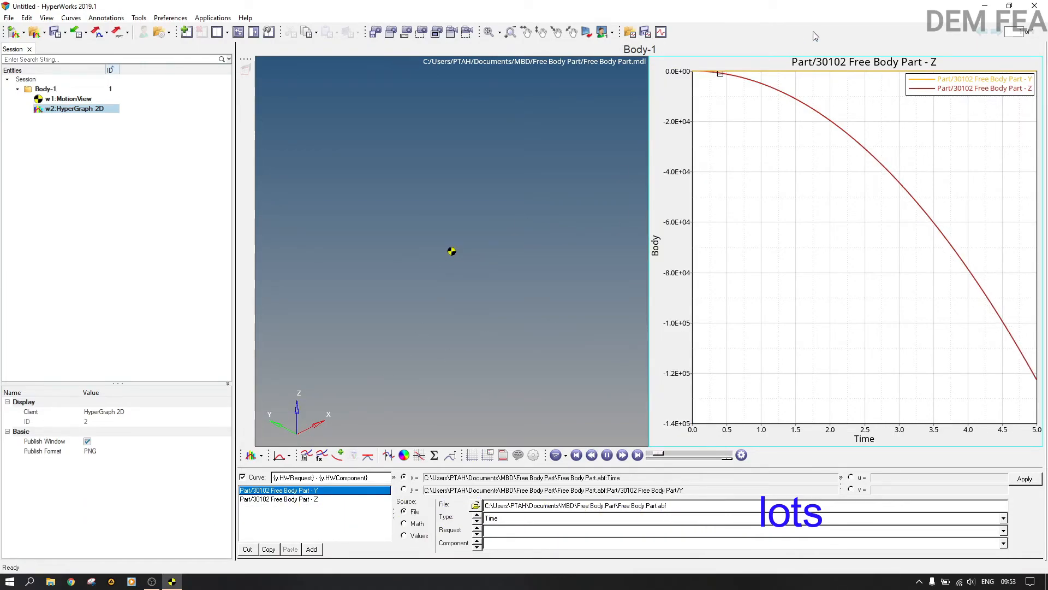
# Uncheck the flat 'Part/30102 Free Body Part - Y' curve and select the Z curve.
pyautogui.click(279, 490)
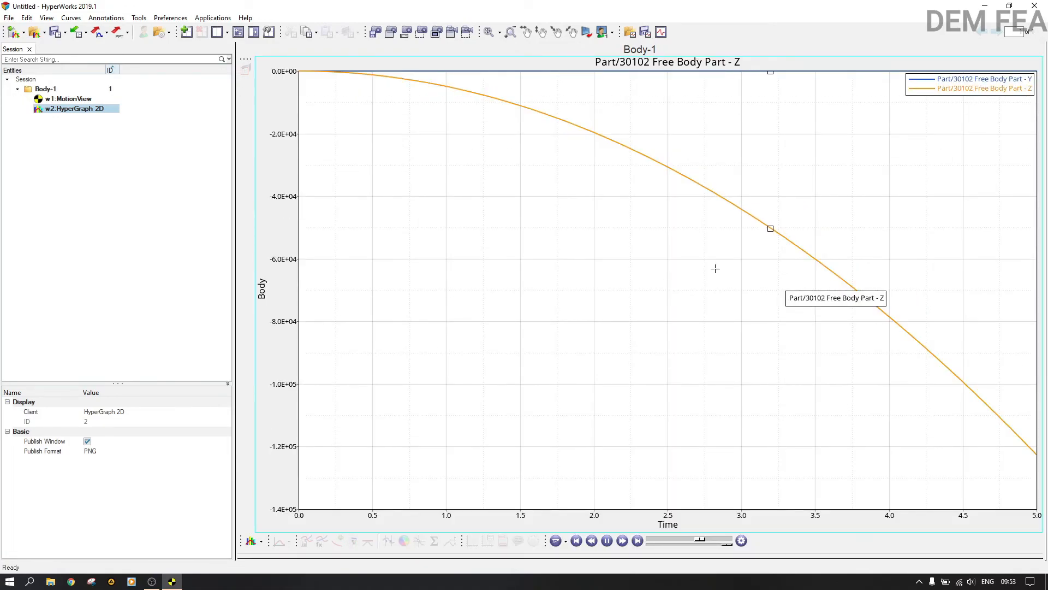
pyautogui.click(305, 454)
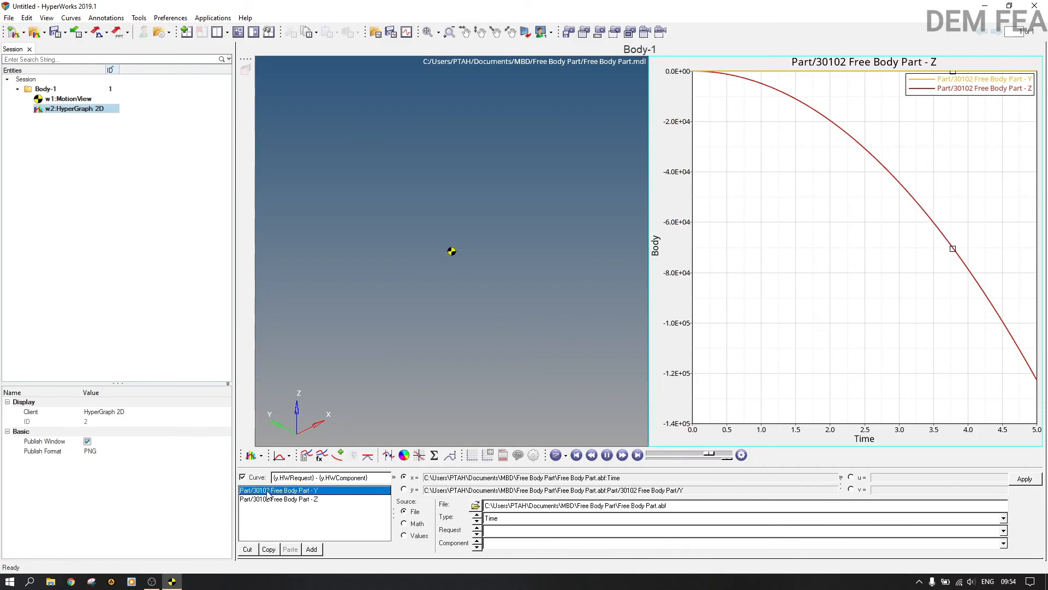
pyautogui.click(242, 478)
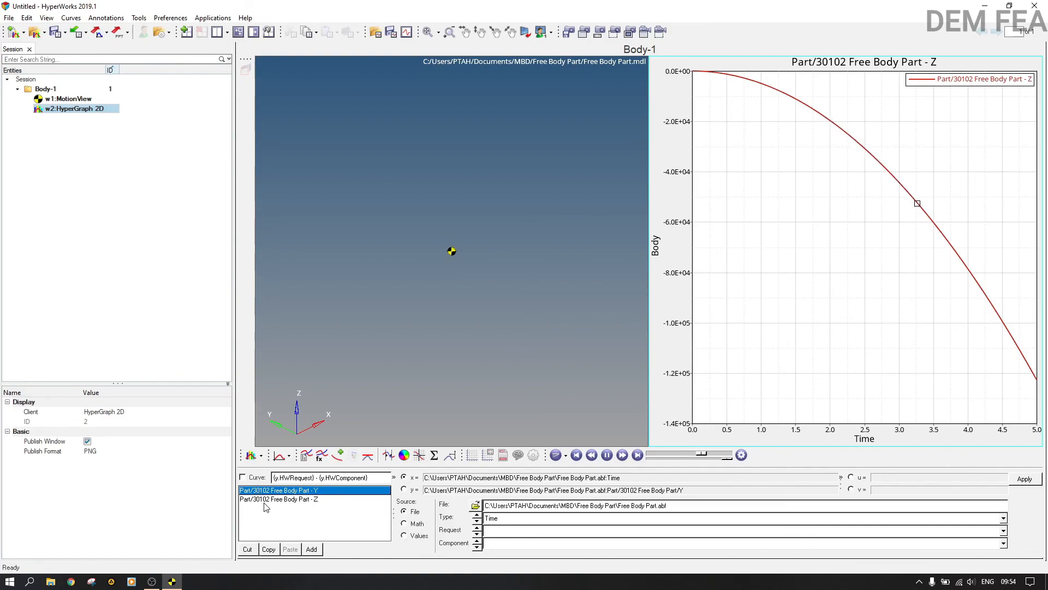
pyautogui.click(280, 499)
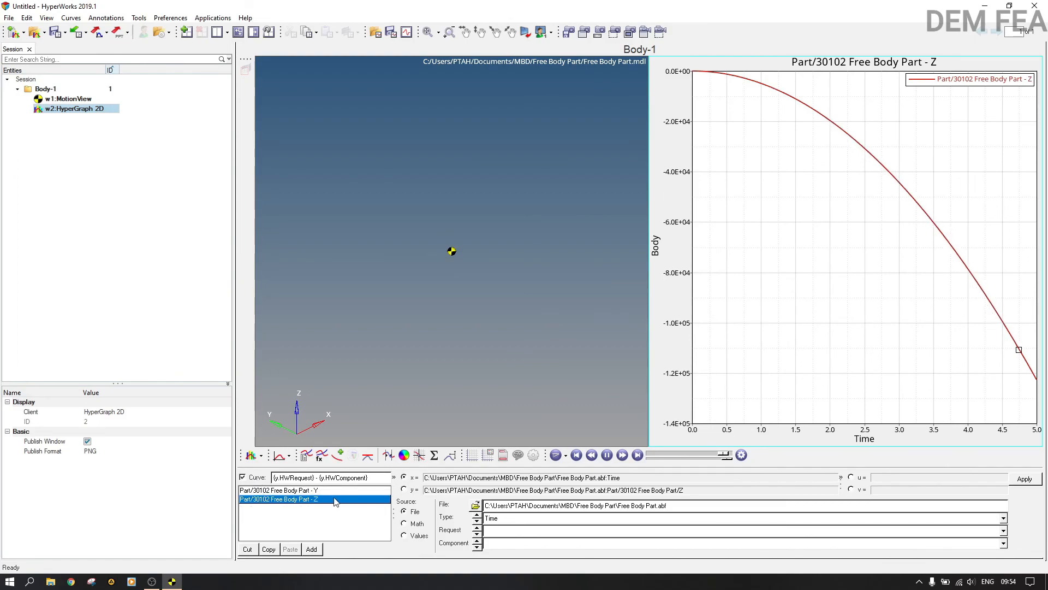